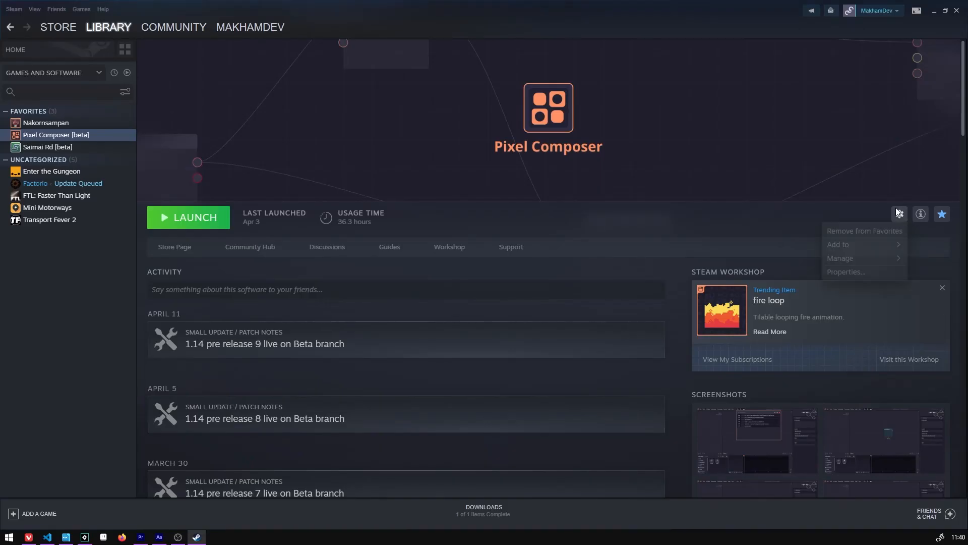
Bring up Pixel Composer's Properties in Steam to reach the Betas branch options
{"action": "left_click", "coordinate": [845, 271]}
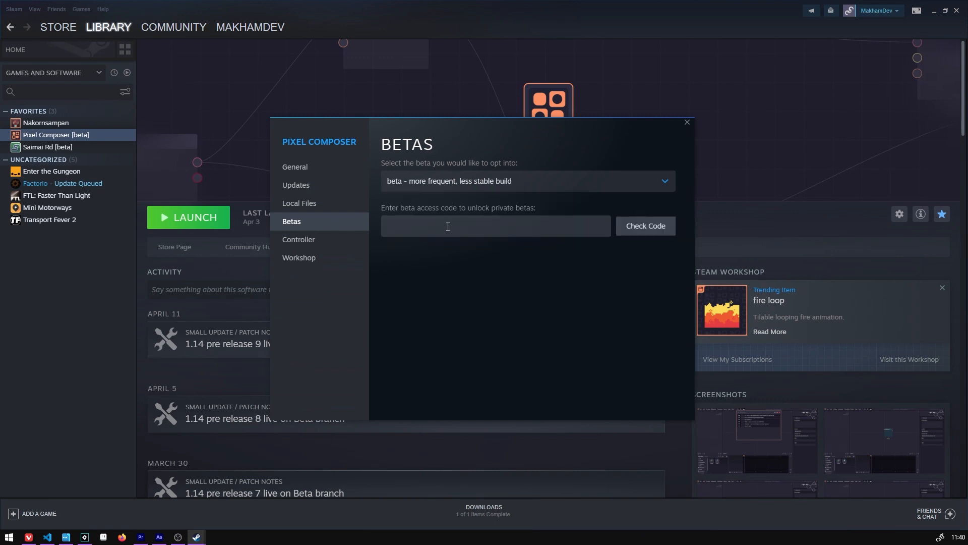
{"action": "left_click", "coordinate": [300, 202]}
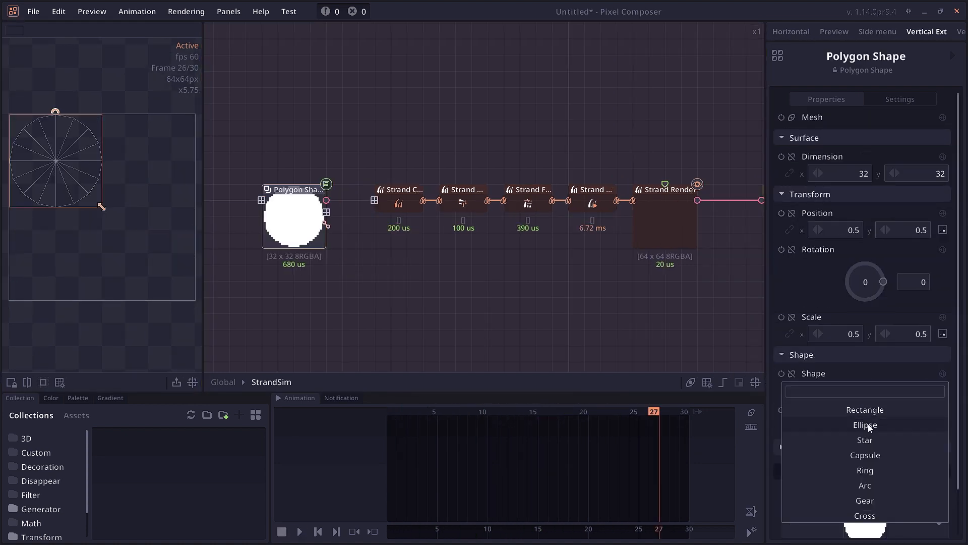
Set Polygon Shape to Ellipse, feed it into Strand Create and view the strands under Strand Gravity
{"action": "left_click", "coordinate": [865, 424]}
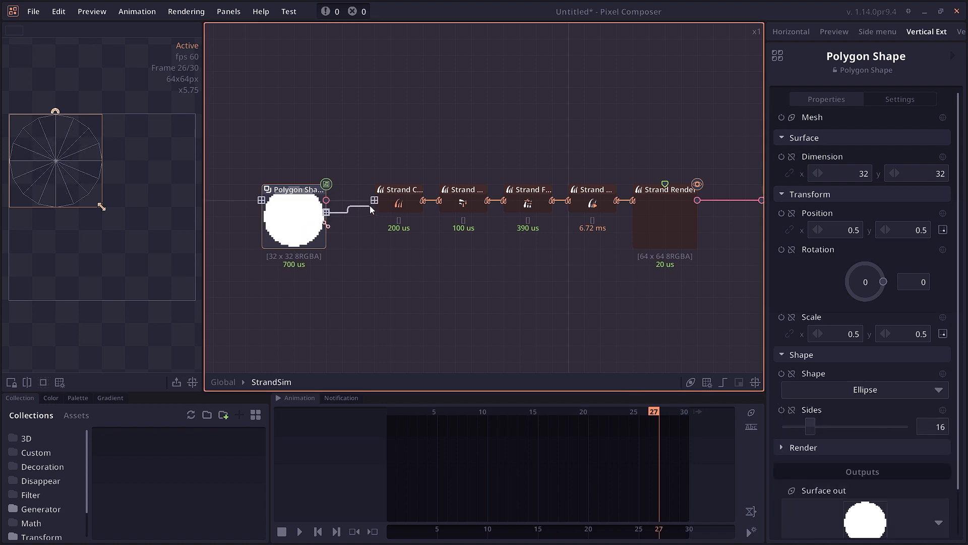
{"action": "left_click", "coordinate": [403, 189]}
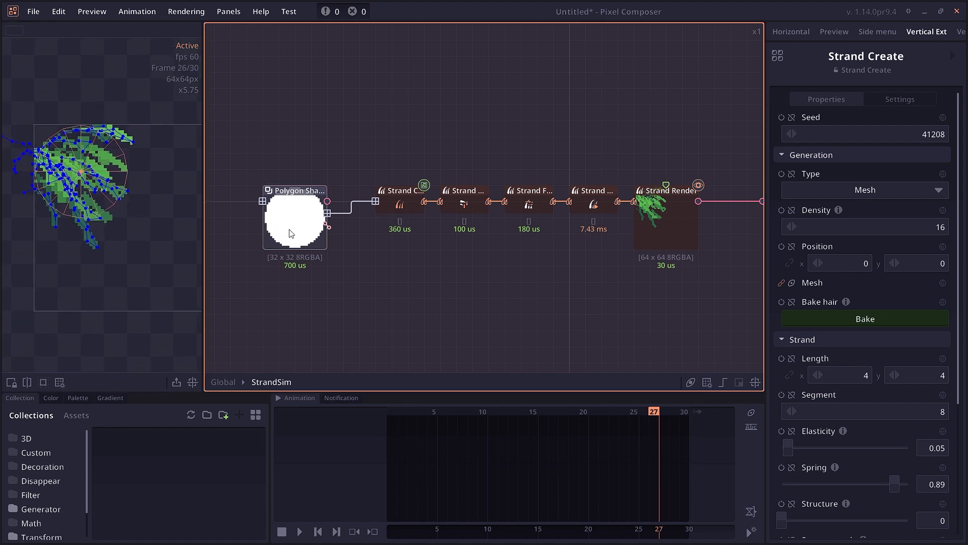
{"action": "left_click", "coordinate": [297, 190]}
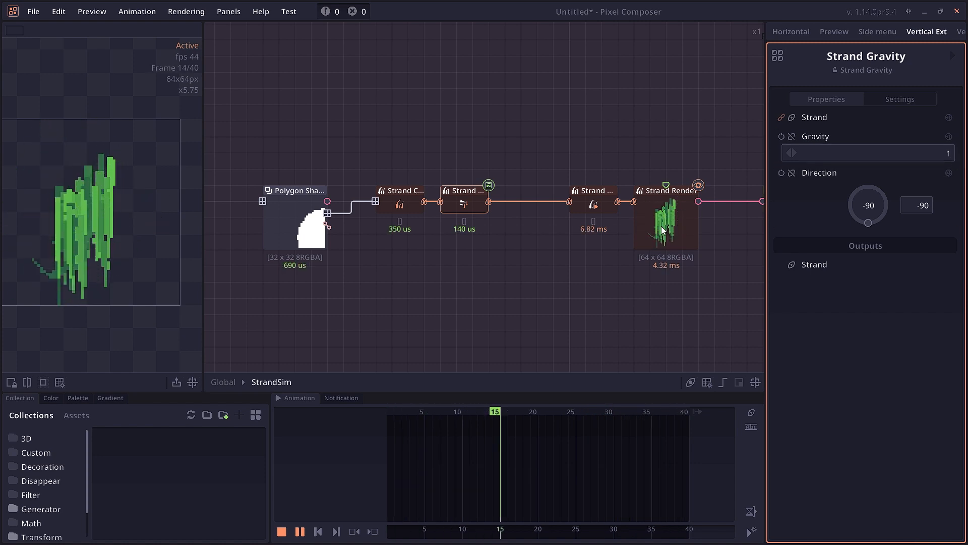
{"action": "left_click", "coordinate": [312, 190]}
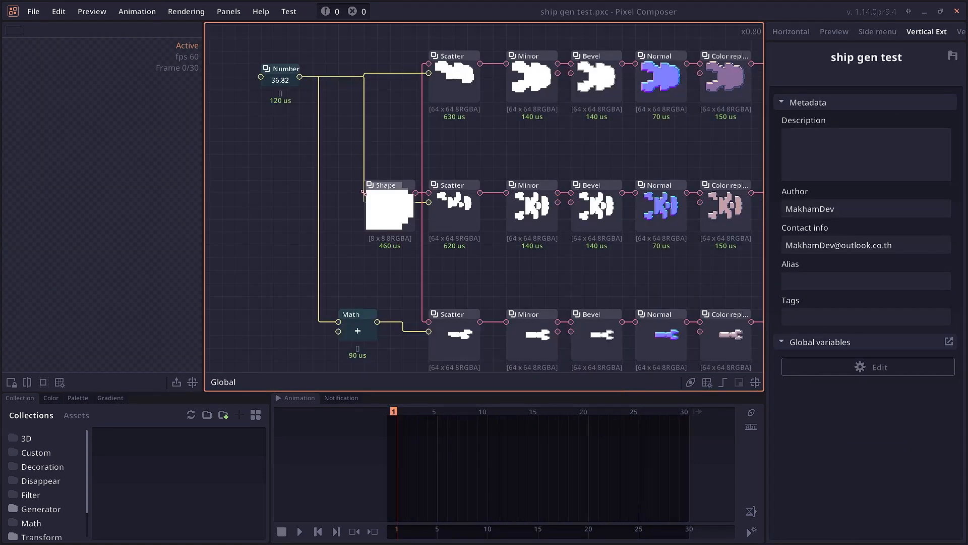
Add an Integer global variable 'seed', apply it and drag its value to regenerate the ship
{"action": "left_click", "coordinate": [880, 366]}
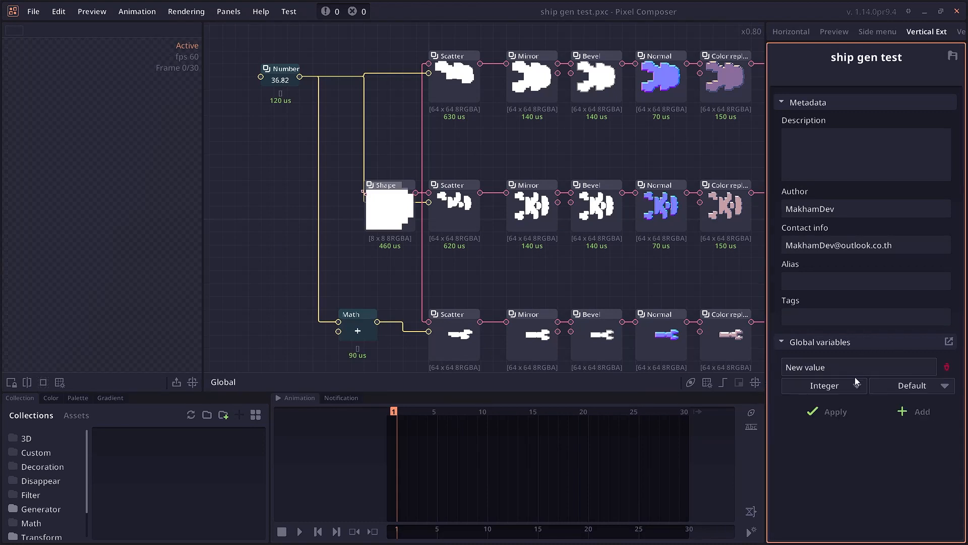
{"action": "type", "text": "seed"}
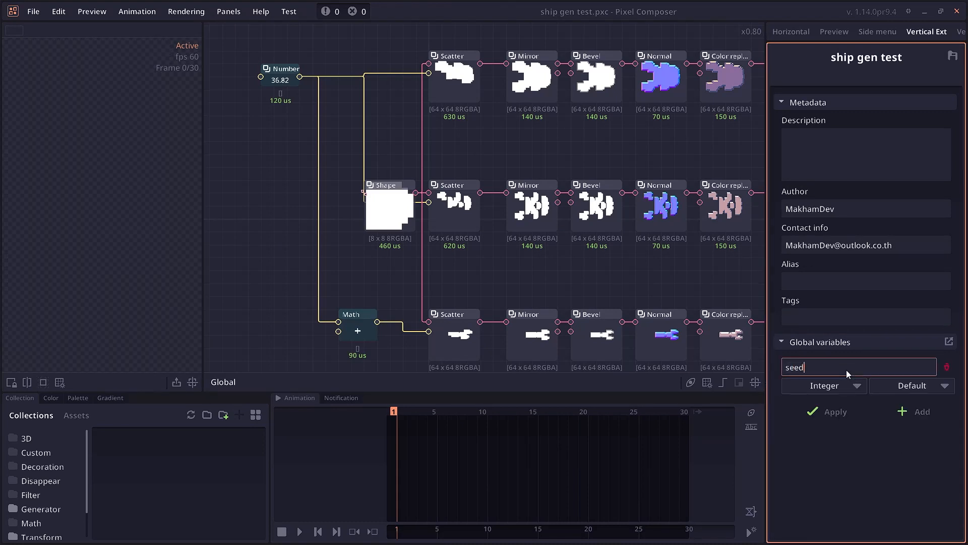
{"action": "left_click", "coordinate": [834, 411]}
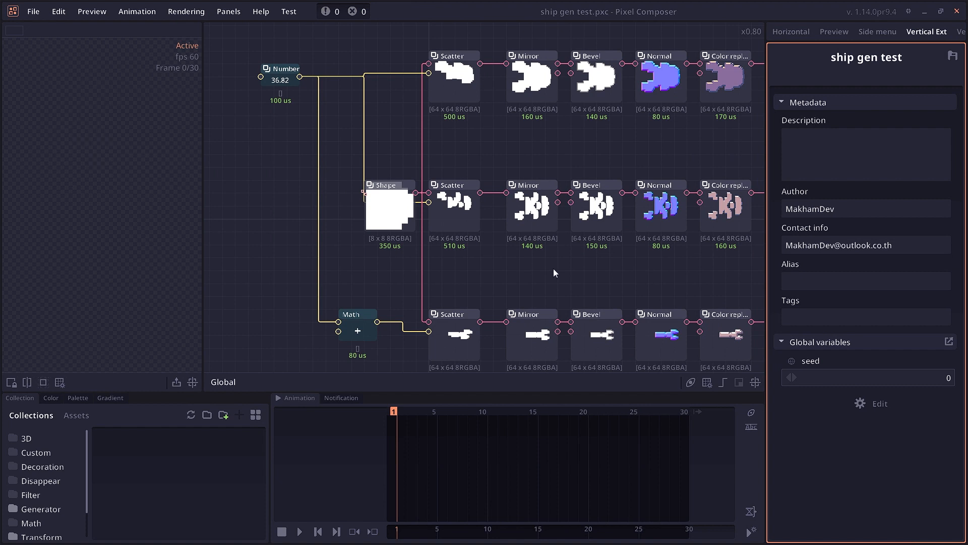
{"action": "left_click", "coordinate": [452, 55]}
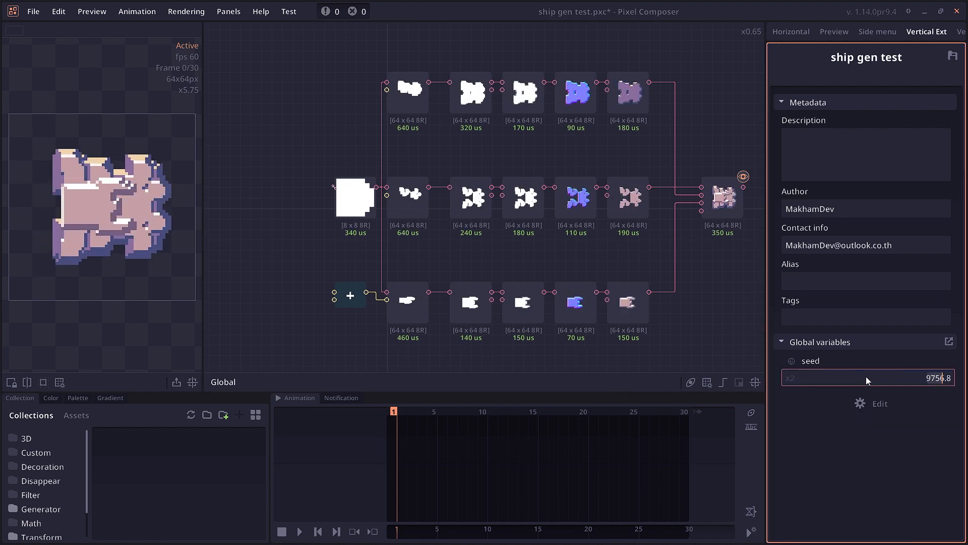
{"action": "left_click", "coordinate": [228, 11]}
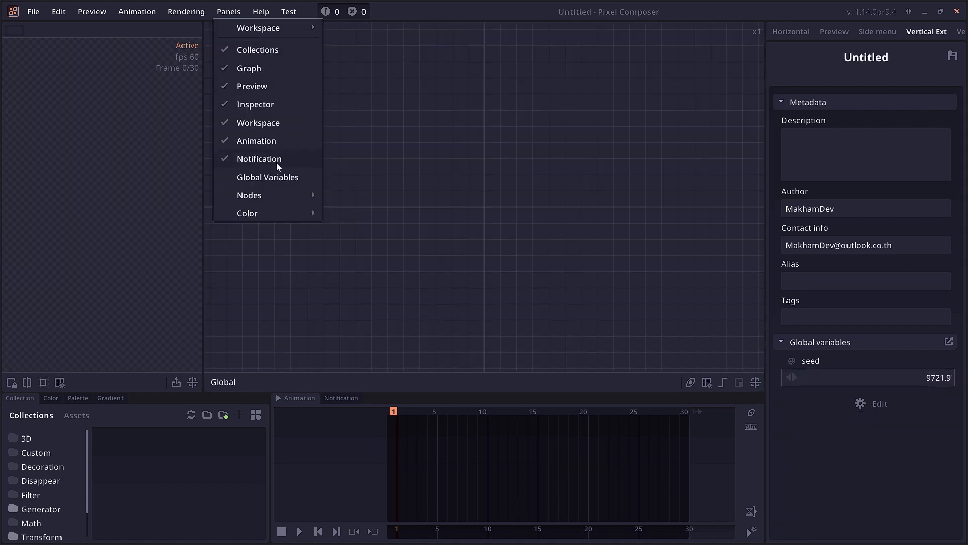
Switch to the Preview workspace layout, then back to the Vertical Ext graph-and-timeline layout
{"action": "left_click", "coordinate": [269, 177]}
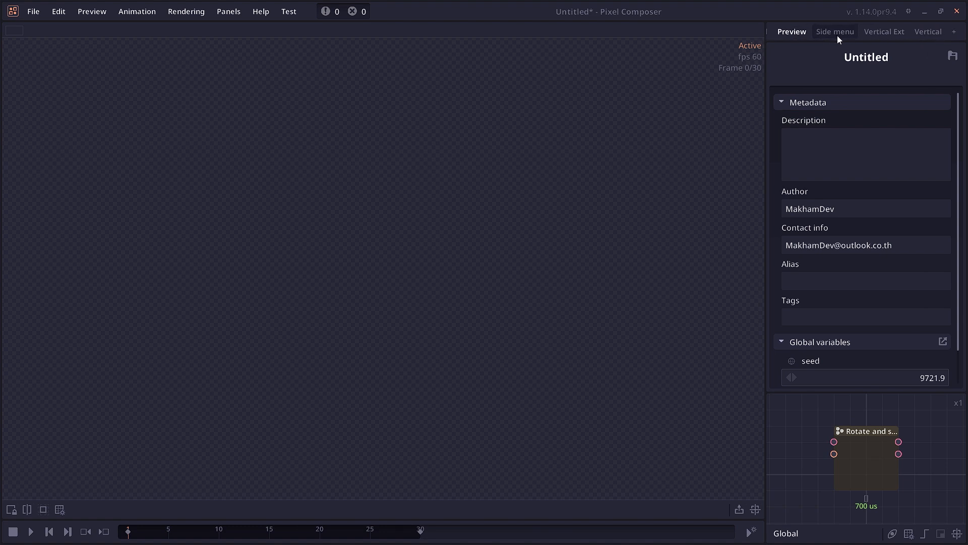
{"action": "left_click", "coordinate": [926, 31]}
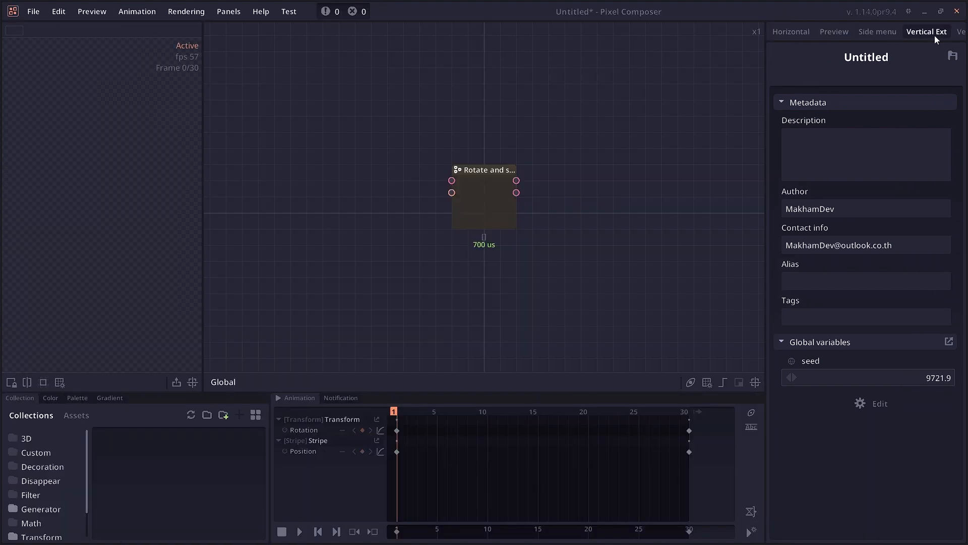
{"action": "left_click", "coordinate": [109, 398]}
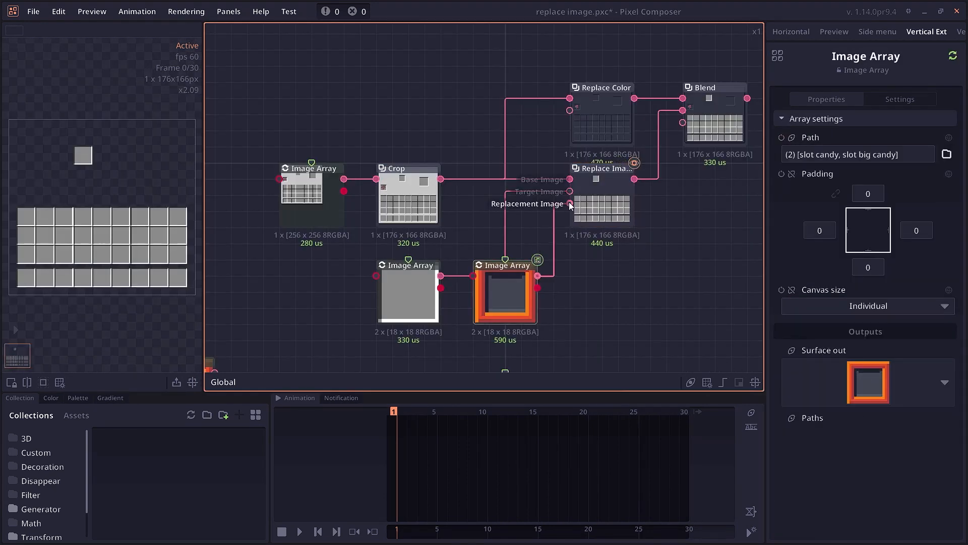
{"action": "mouse_move", "coordinate": [579, 269]}
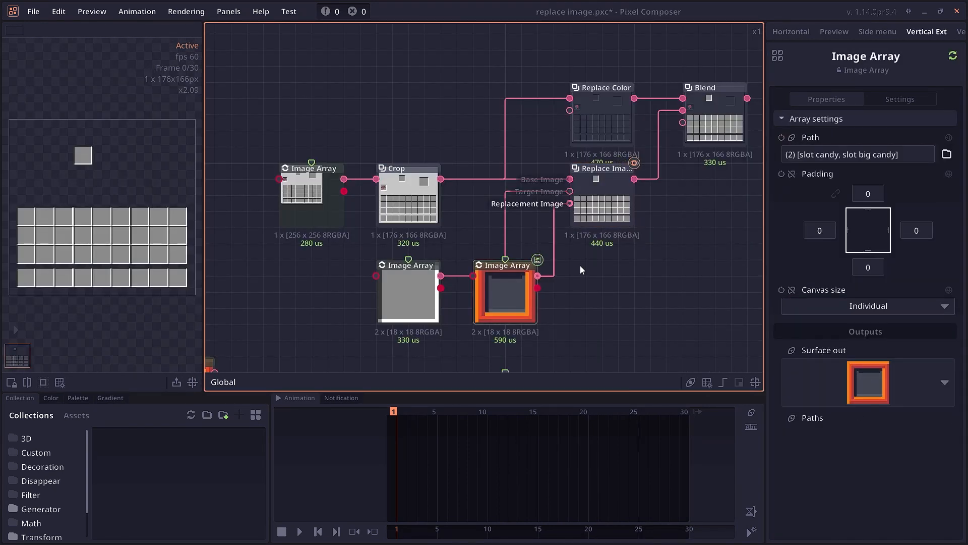
Change the Pack Sprites algorithm from Skyline to Shelf so the atlas repacks
{"action": "left_click", "coordinate": [713, 86]}
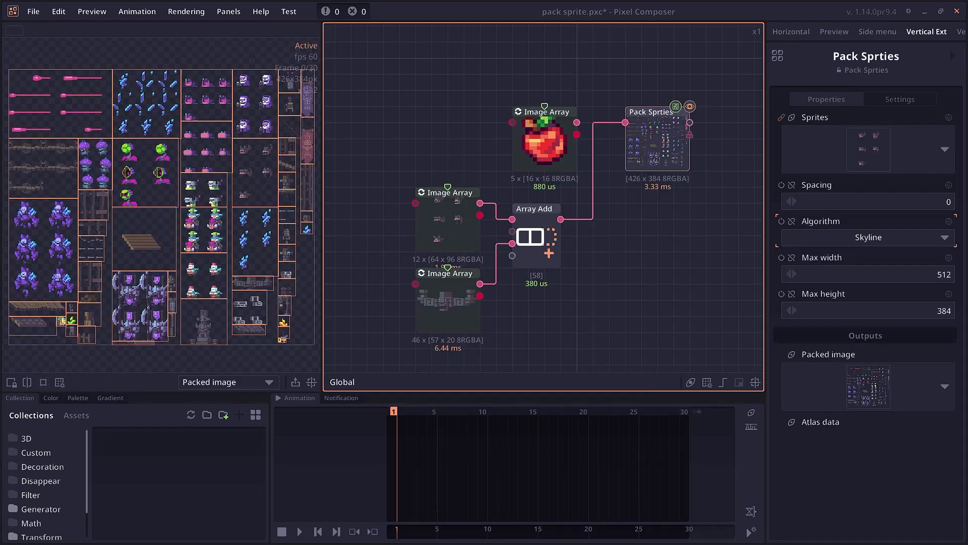
{"action": "left_click", "coordinate": [867, 237]}
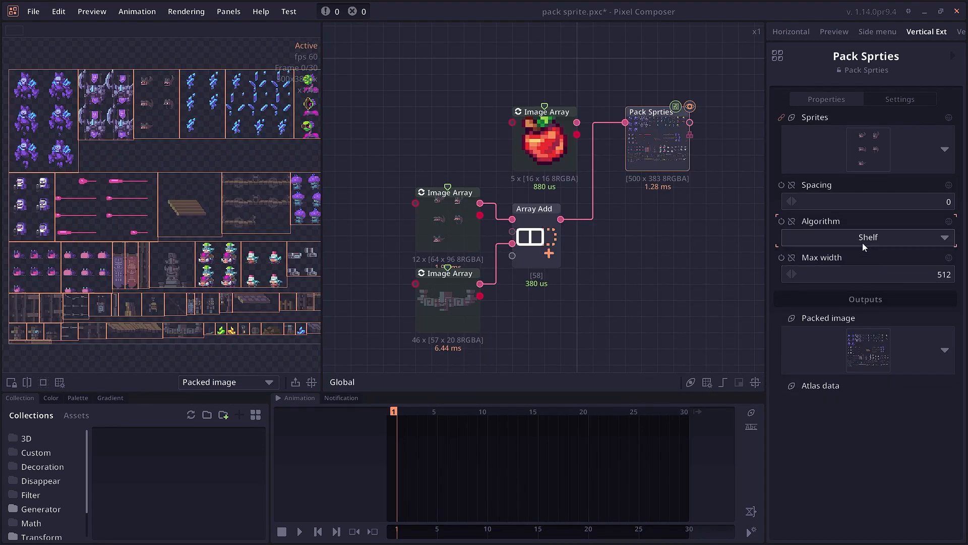
{"action": "left_click", "coordinate": [867, 237]}
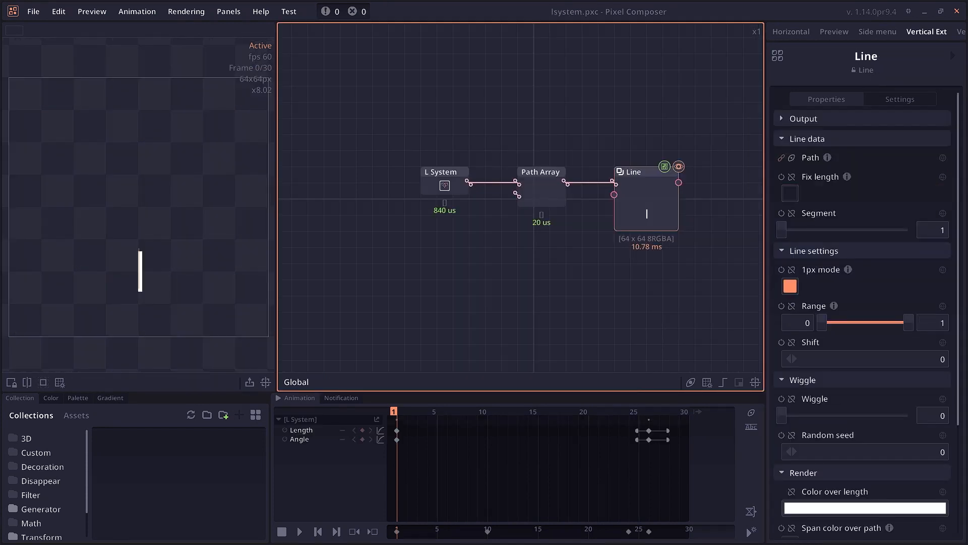
Switch to array filter.pxc and enter the Filter Array node's inner Value/Compare graph
{"action": "left_click", "coordinate": [300, 532]}
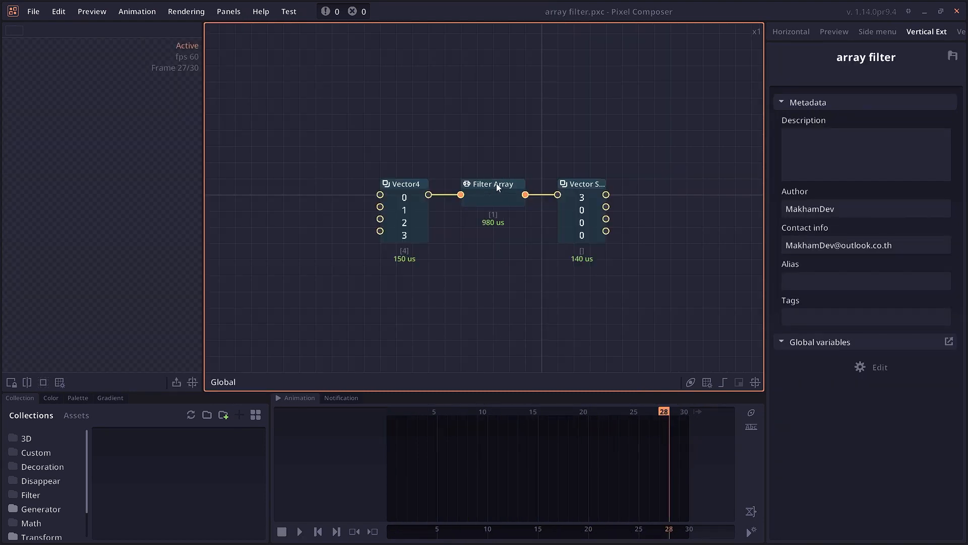
{"action": "double_click", "coordinate": [491, 184]}
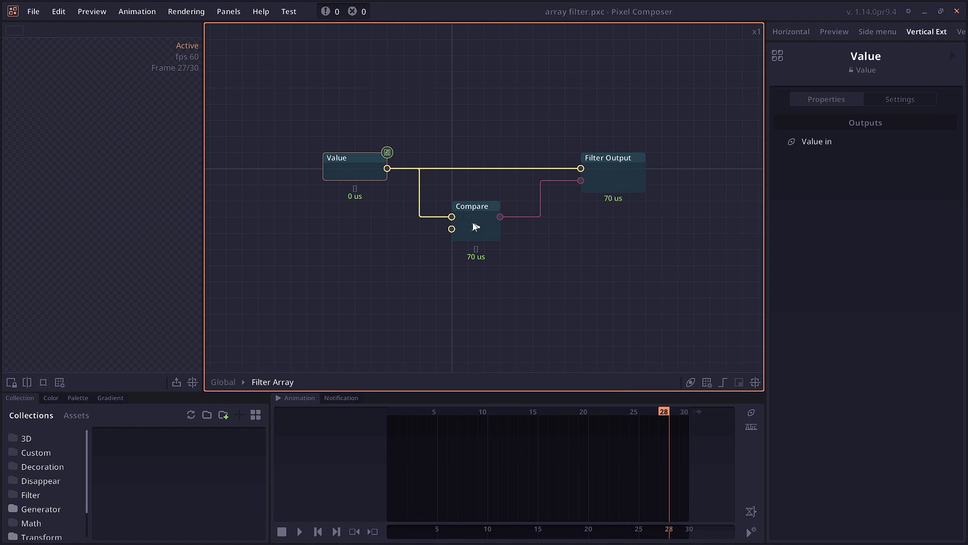
{"action": "left_click", "coordinate": [612, 172]}
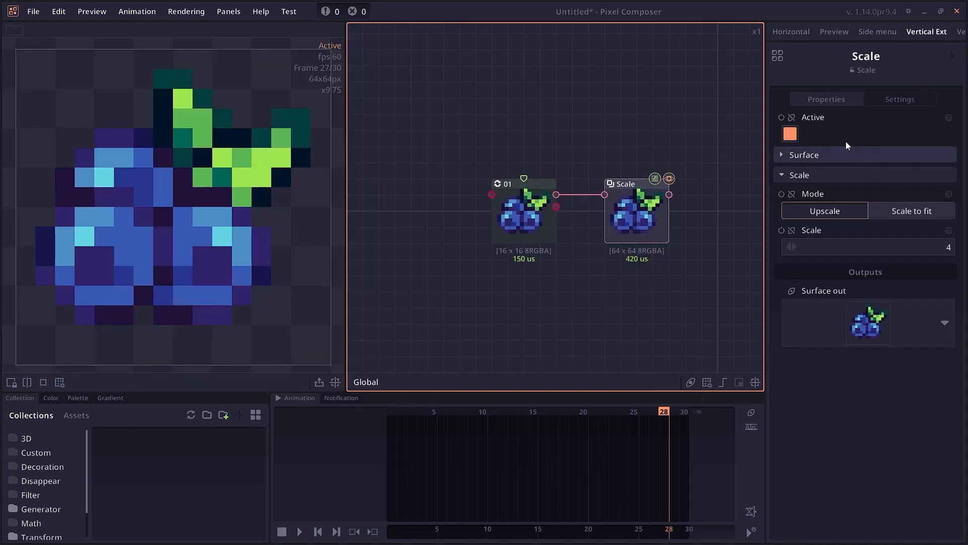
In the Scale node's Settings, change Texture interpolation from No aliasing to Bilinear
{"action": "left_click", "coordinate": [898, 99]}
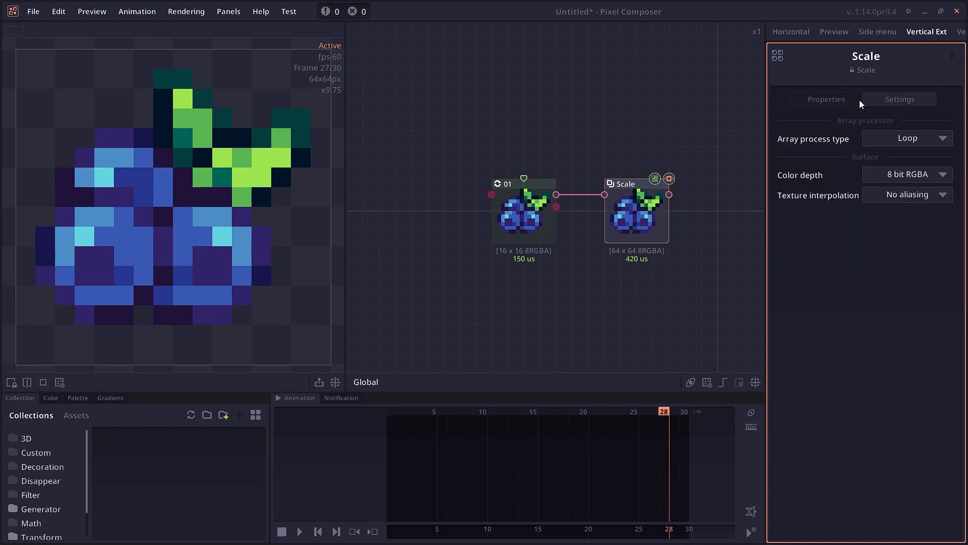
{"action": "left_click", "coordinate": [826, 99]}
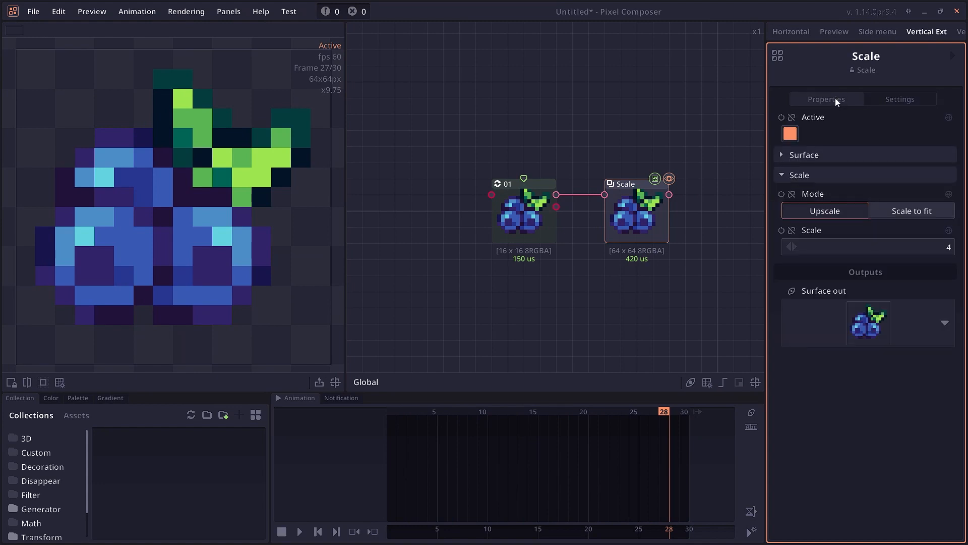
{"action": "left_click", "coordinate": [899, 99]}
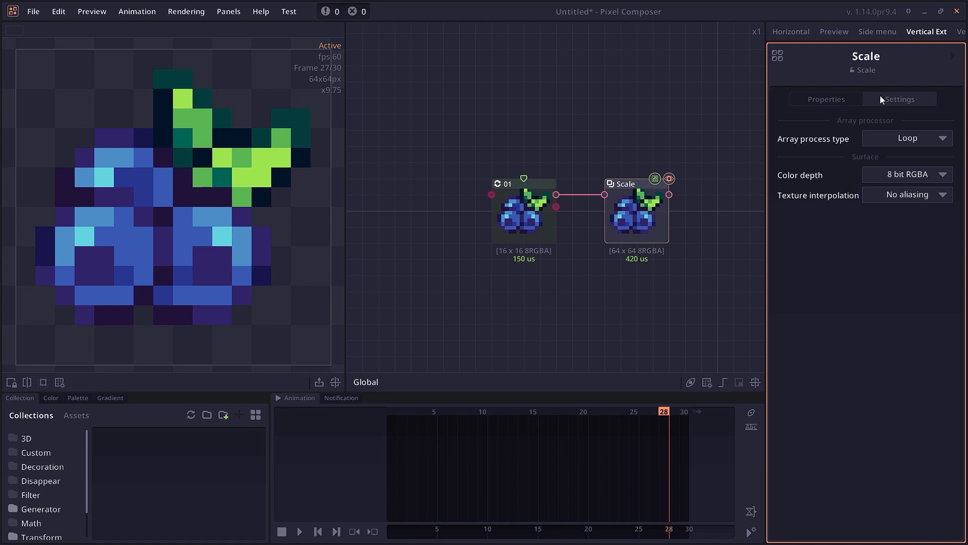
{"action": "mouse_move", "coordinate": [897, 169]}
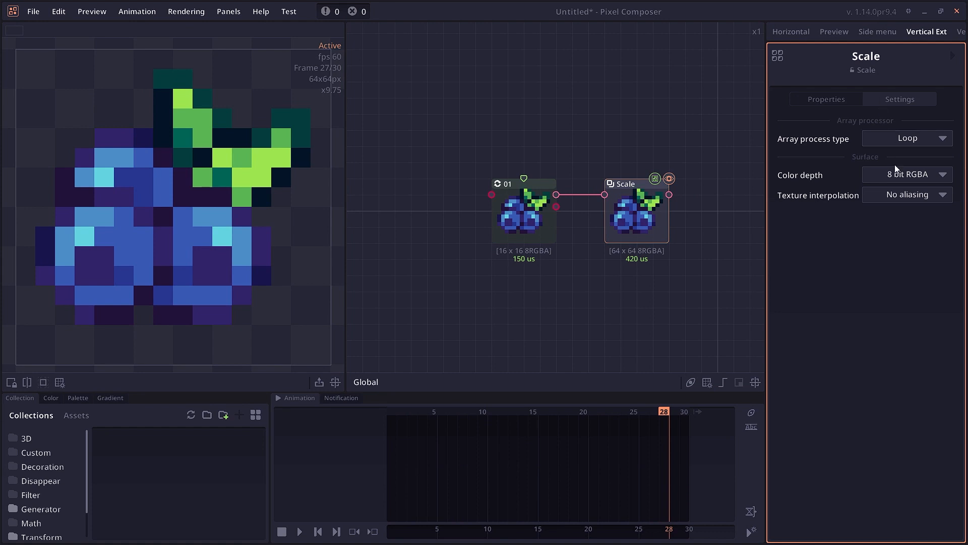
{"action": "left_click", "coordinate": [906, 194]}
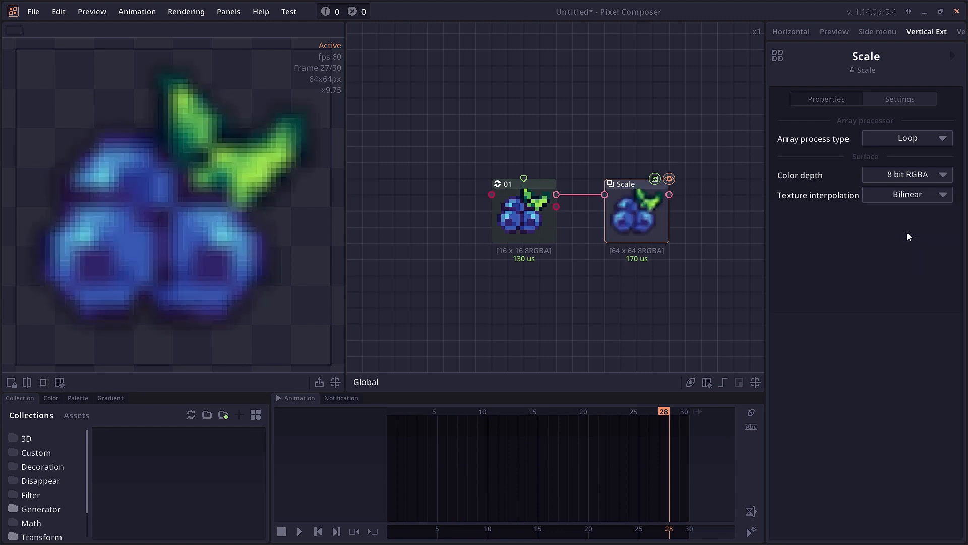
{"action": "left_click", "coordinate": [907, 195]}
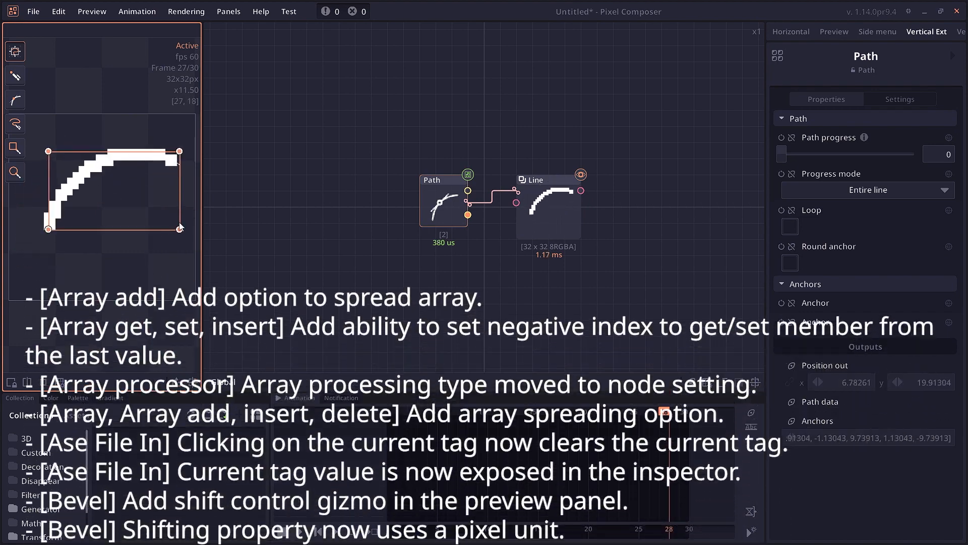
Scroll down through the release notes overlay toward the bug-fix list
{"action": "scroll", "scroll_direction": "down", "scroll_amount": 3}
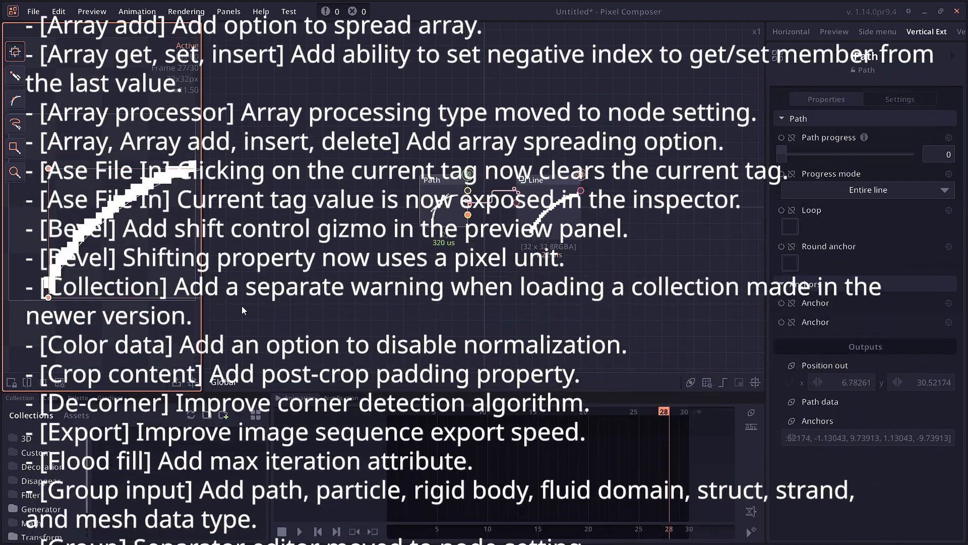
{"action": "scroll", "scroll_direction": "down", "scroll_amount": 3}
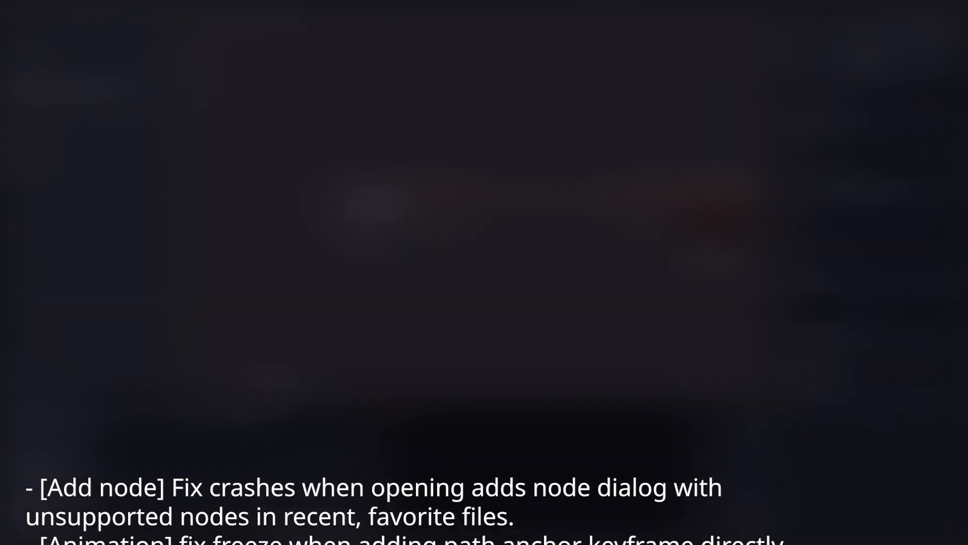
{"action": "scroll", "scroll_direction": "down", "scroll_amount": 3}
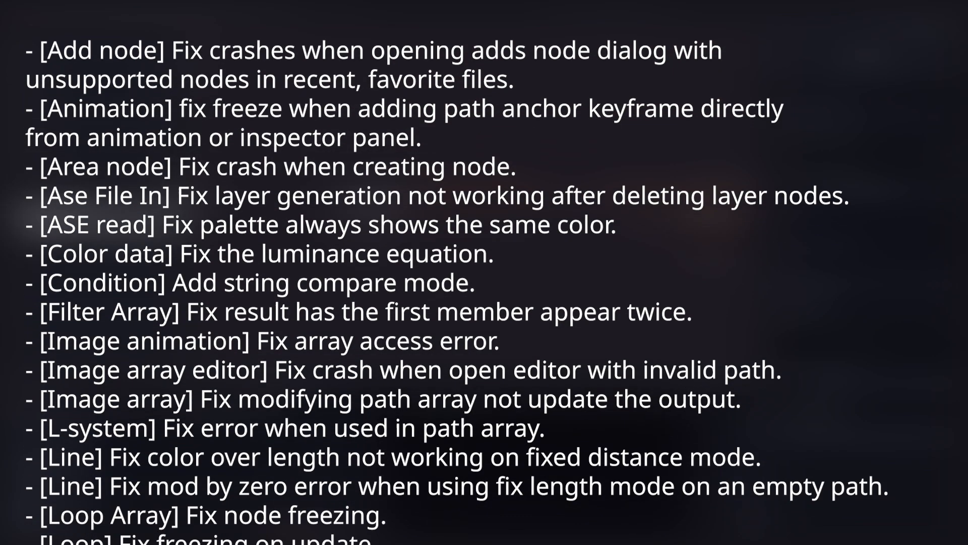
{"action": "scroll", "scroll_direction": "down", "scroll_amount": 3}
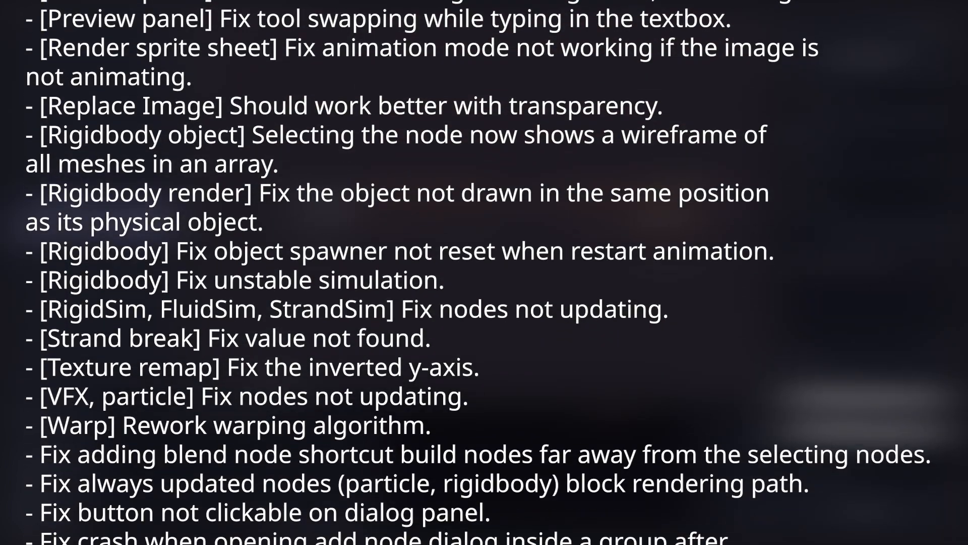
{"action": "scroll", "scroll_direction": "down", "scroll_amount": 3}
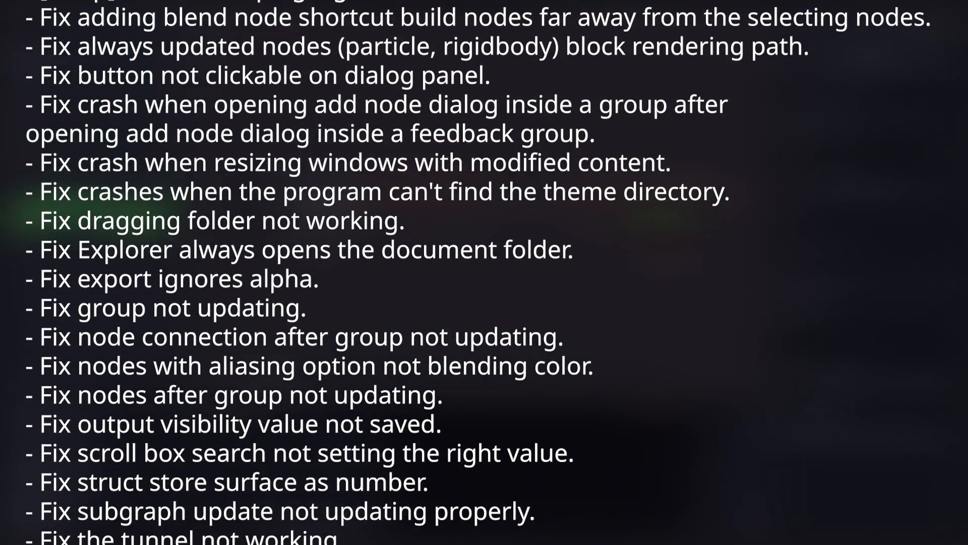
{"action": "scroll", "scroll_direction": "down", "scroll_amount": 3}
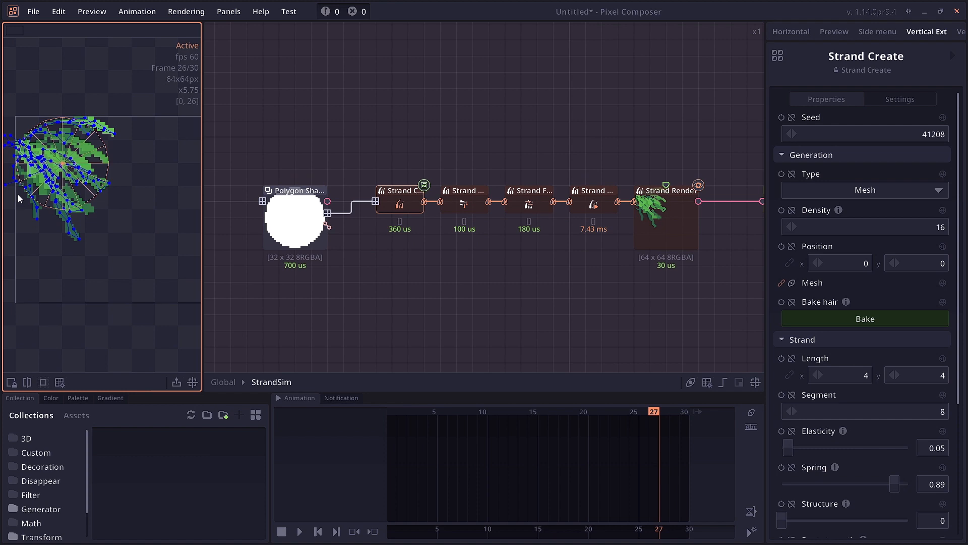
Select the ellipse Polygon Shape node in StrandSim to show its properties in the inspector
{"action": "left_click", "coordinate": [297, 190]}
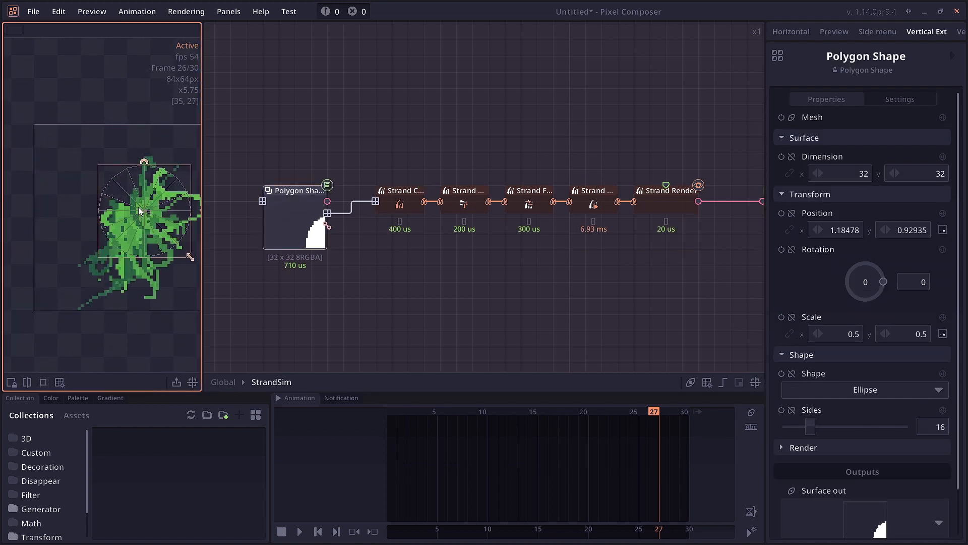